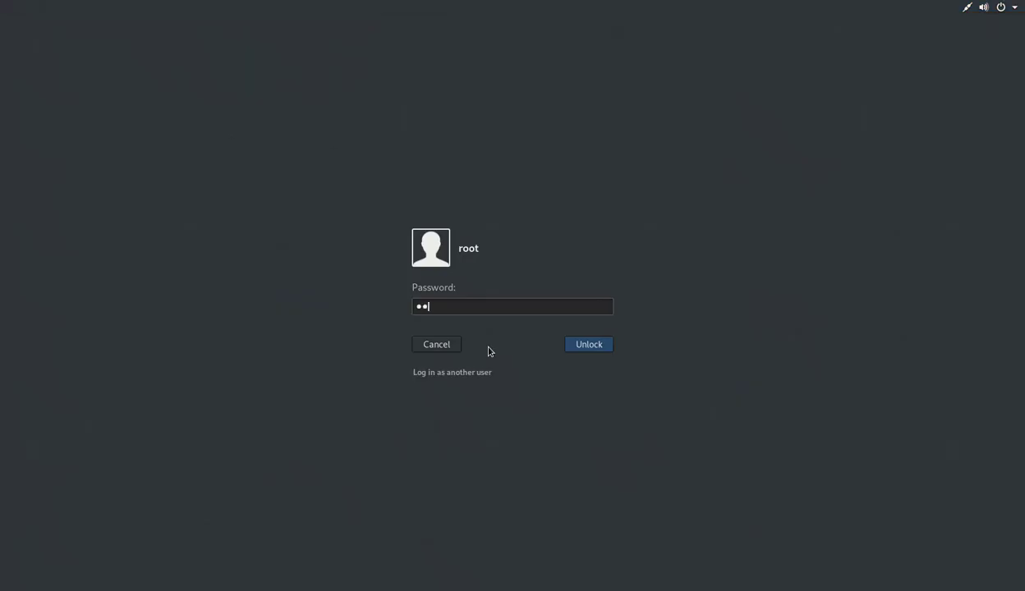
Unlock the root session from the GNOME lock screen
{"action": "left_click", "coordinate": [588, 345]}
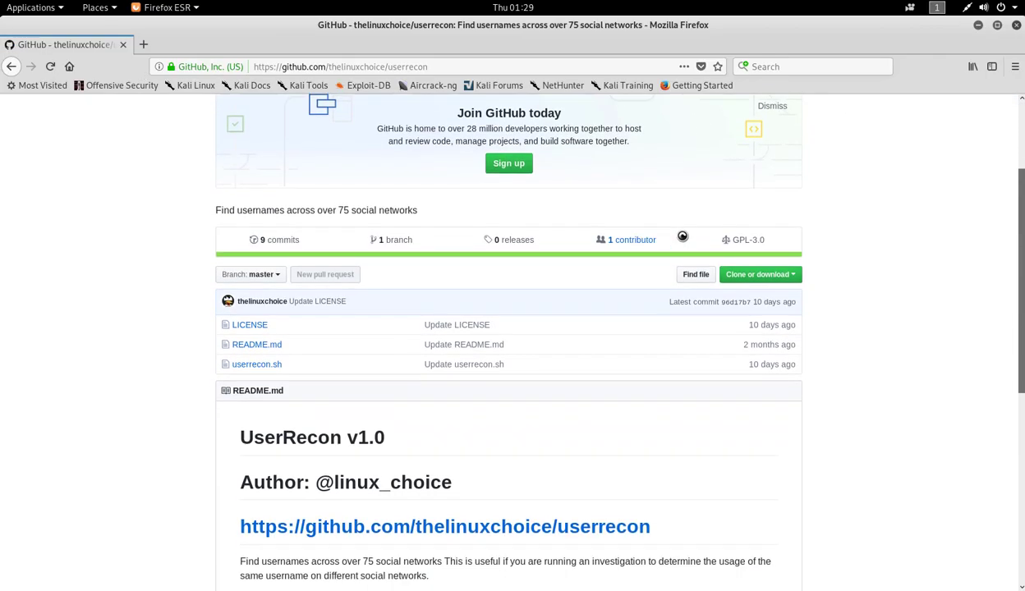
Read the userrecon README and copy the repository's HTTPS clone URL
{"action": "scroll", "scroll_direction": "down", "scroll_amount": 3}
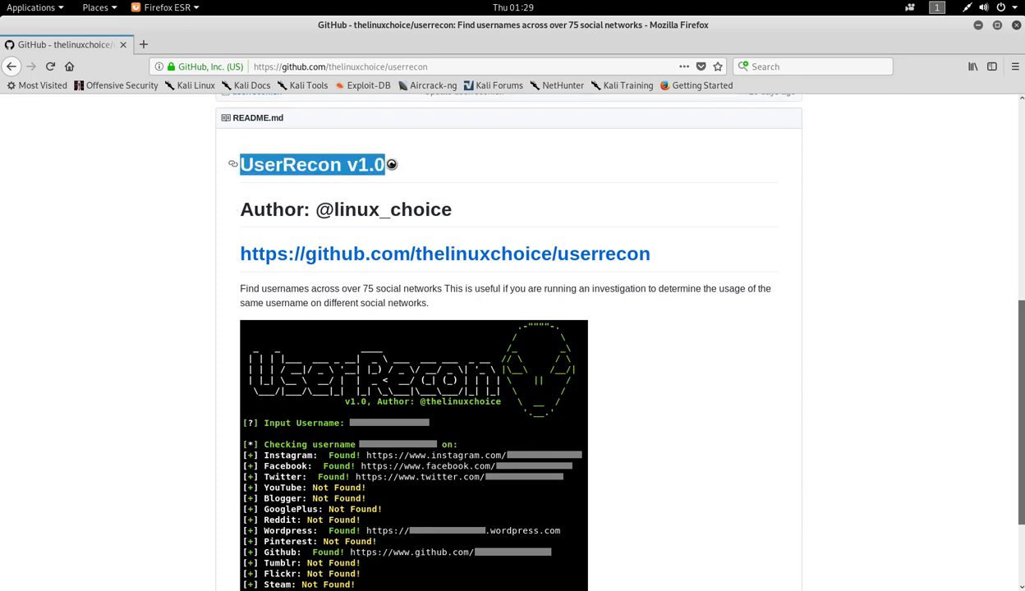
{"action": "scroll", "scroll_direction": "down", "scroll_amount": 3}
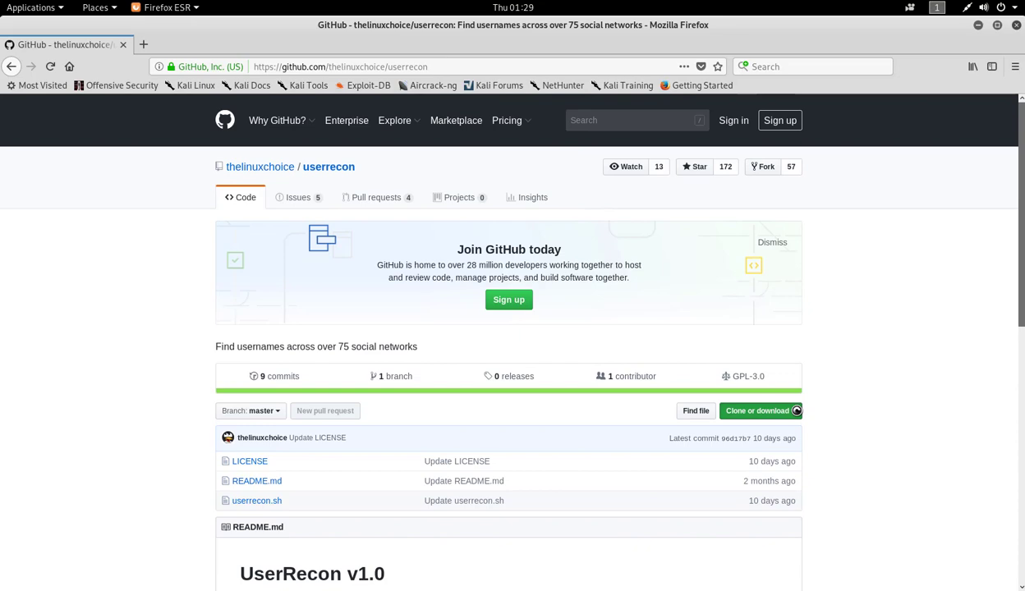
{"action": "left_click", "coordinate": [756, 411]}
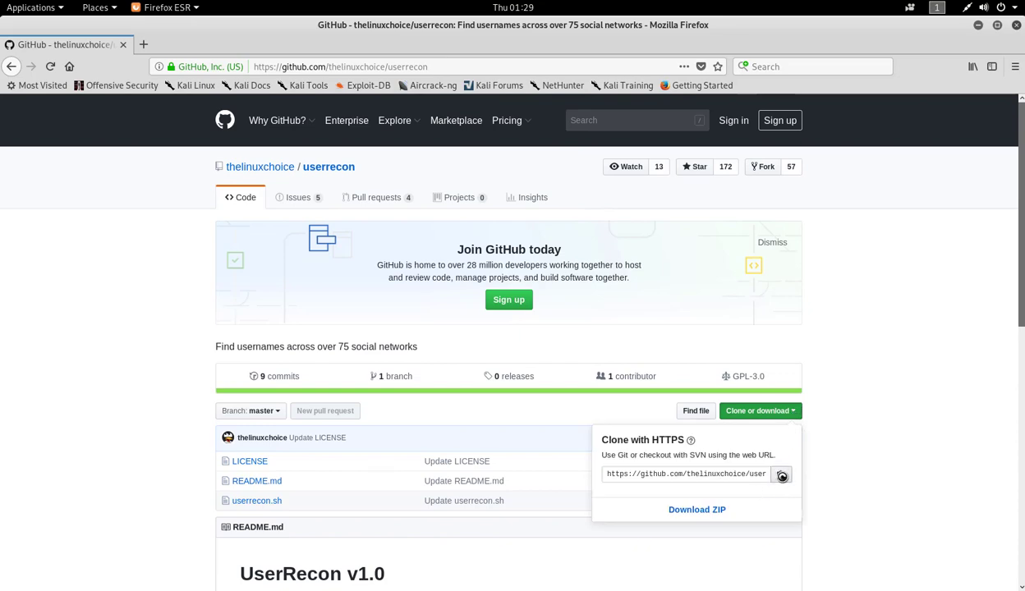
{"action": "left_click", "coordinate": [781, 475]}
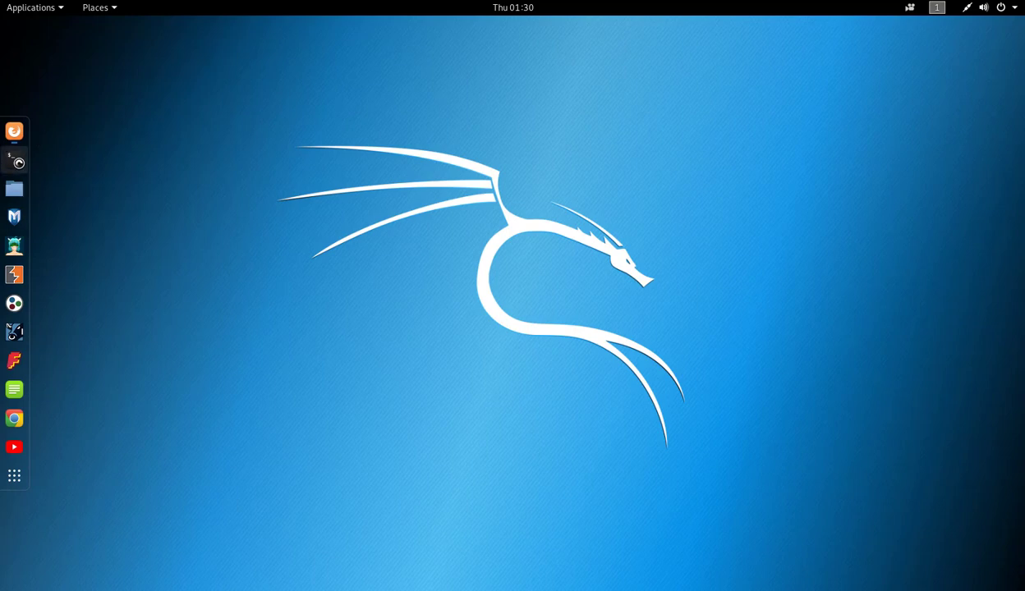
In a new terminal, git clone userrecon, list files, and cd into userrecon/
{"action": "left_click", "coordinate": [14, 162]}
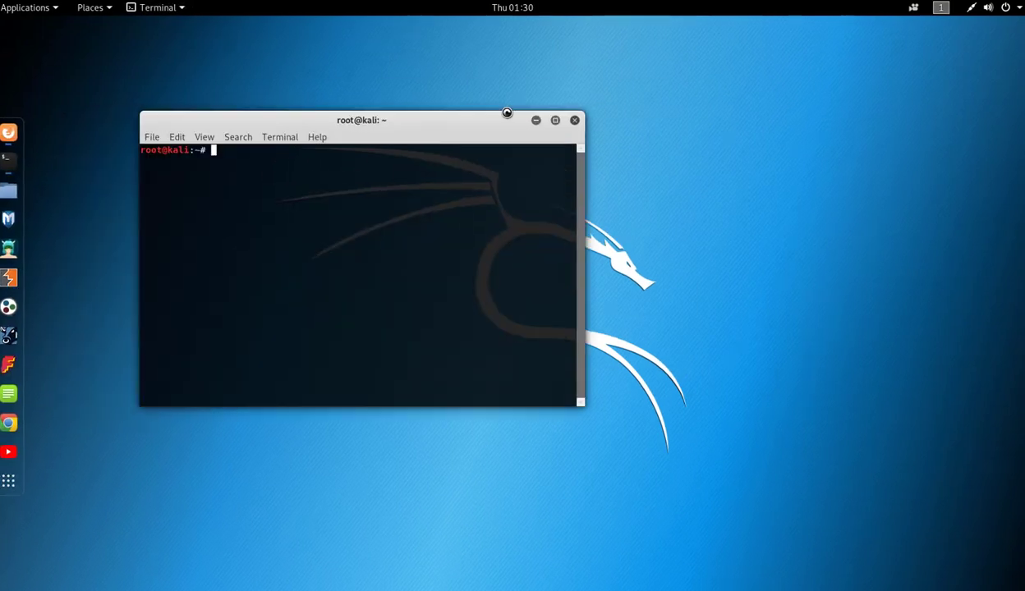
{"action": "type", "text": "git clone https://github.com/thelinuxchoice/userrecon.git"}
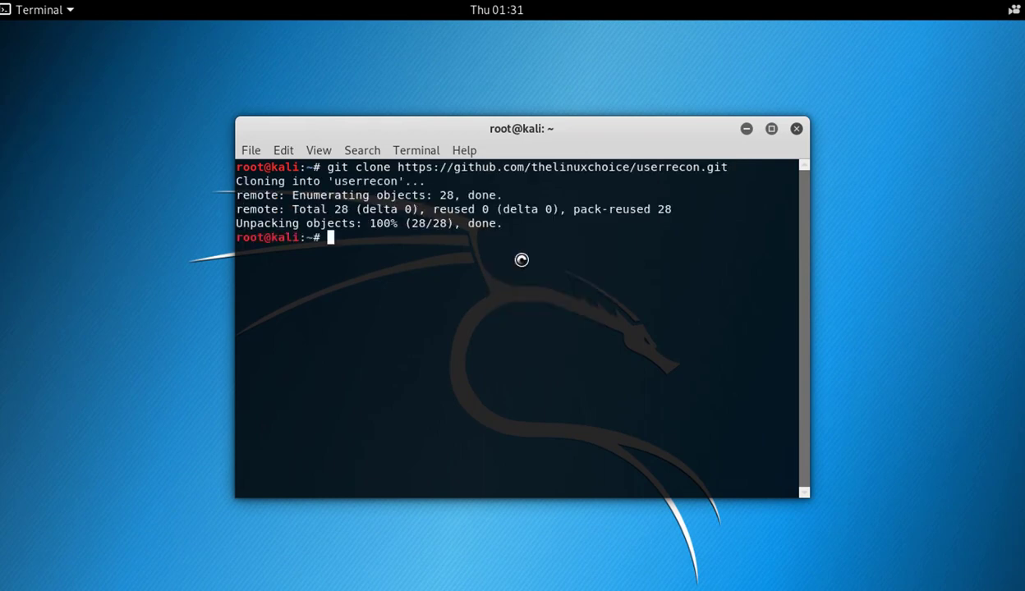
{"action": "type", "text": "ls"}
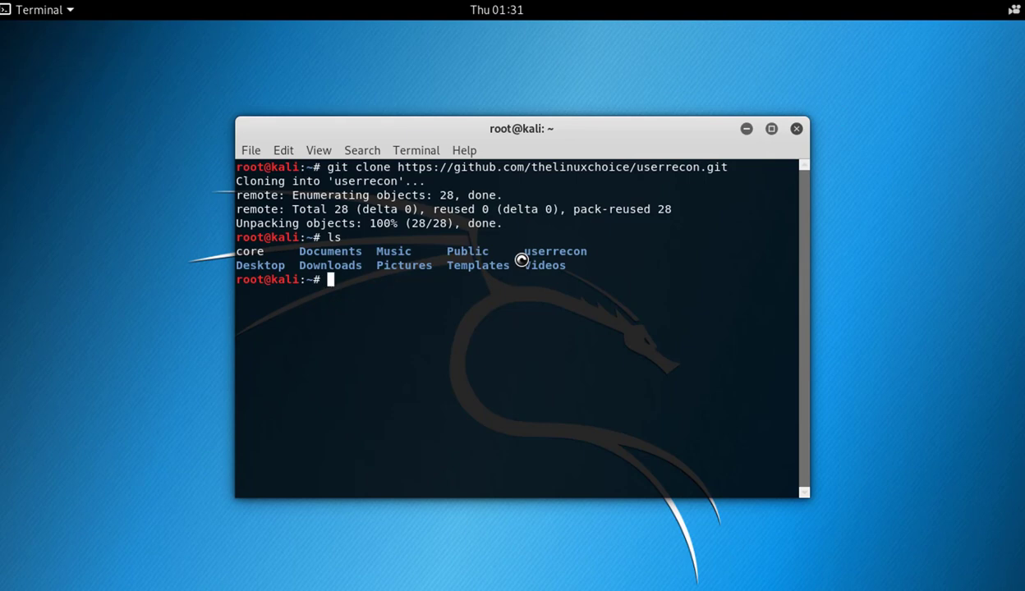
{"action": "type", "text": "cd userrecon/"}
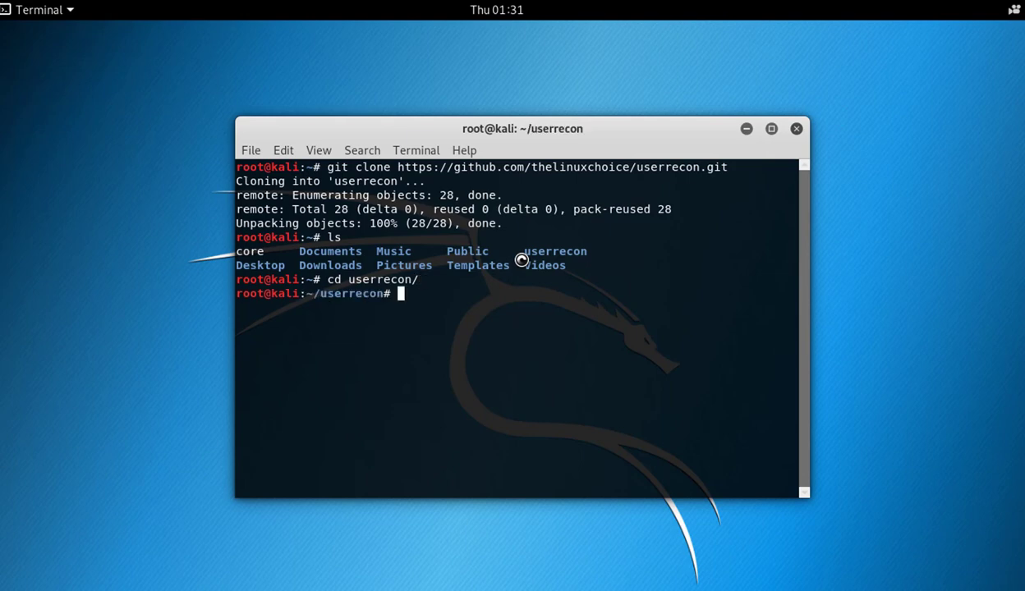
{"action": "type", "text": "ls"}
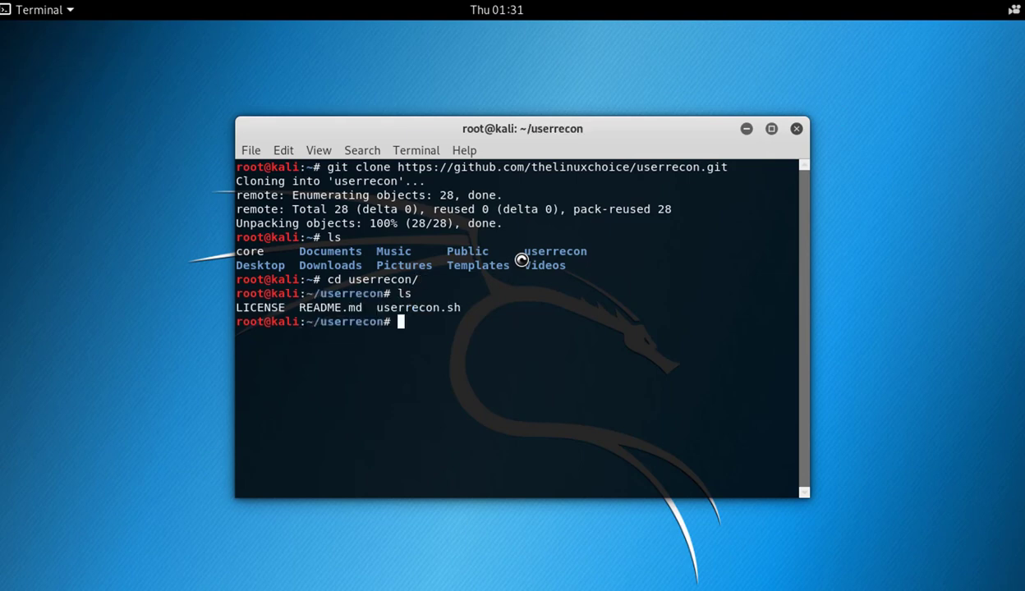
{"action": "type", "text": "chmod +x"}
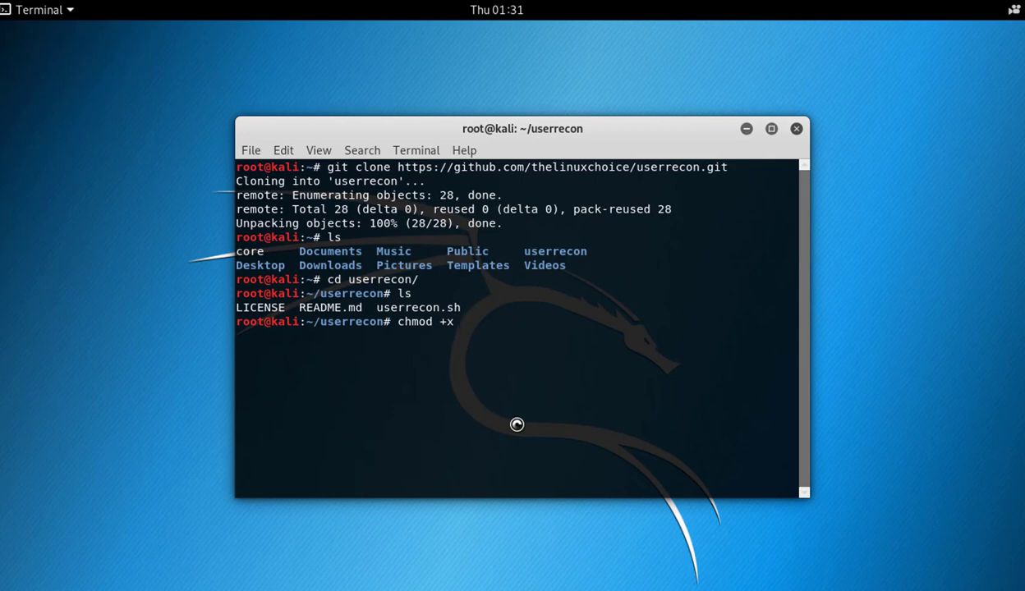
Make userrecon.sh executable with chmod +x and launch ./userrecon.sh
{"action": "type", "text": "userrecon.sh"}
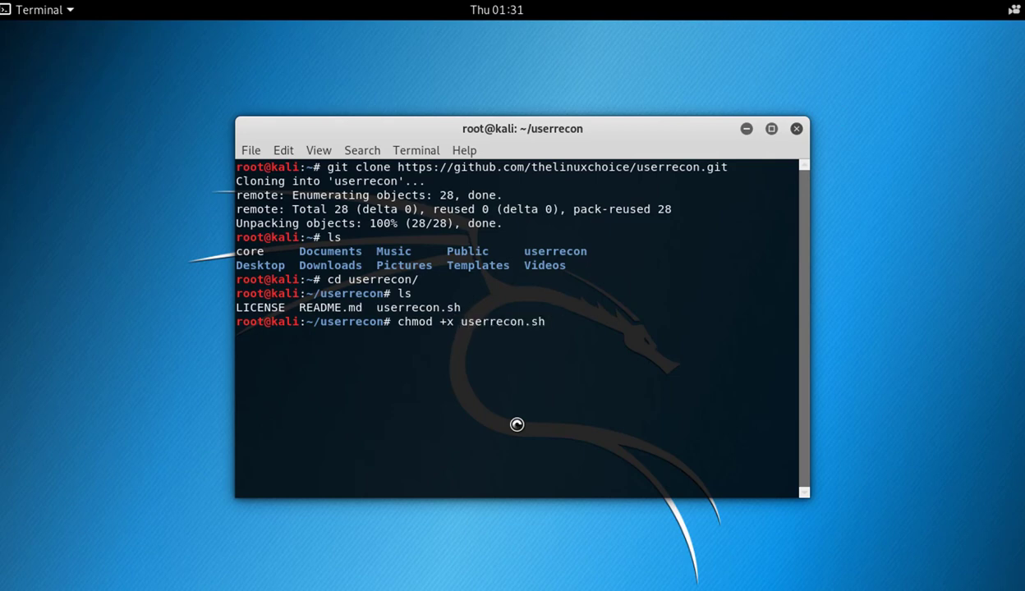
{"action": "key", "text": "Return"}
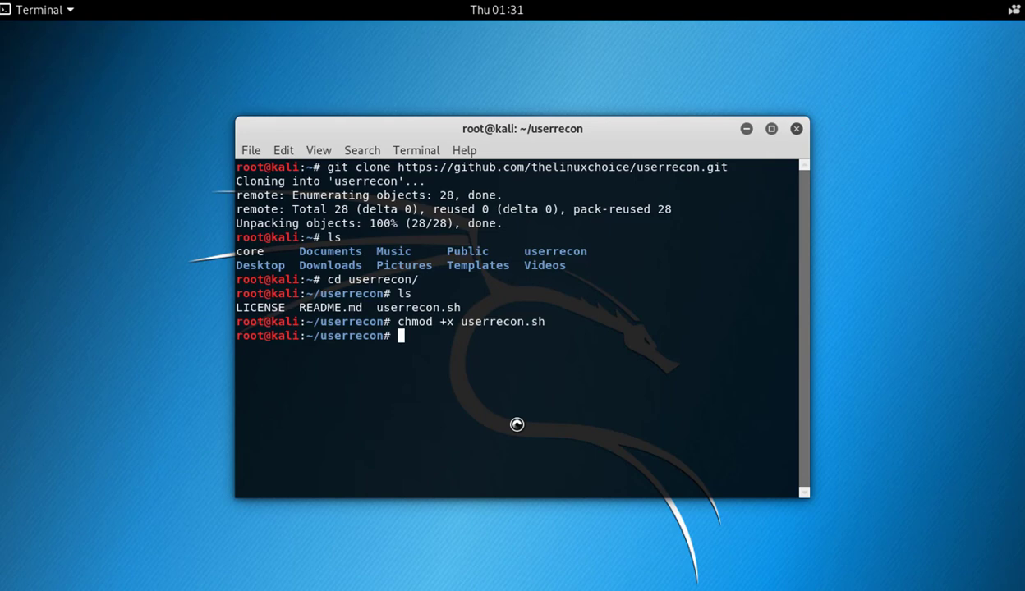
{"action": "type", "text": "./"}
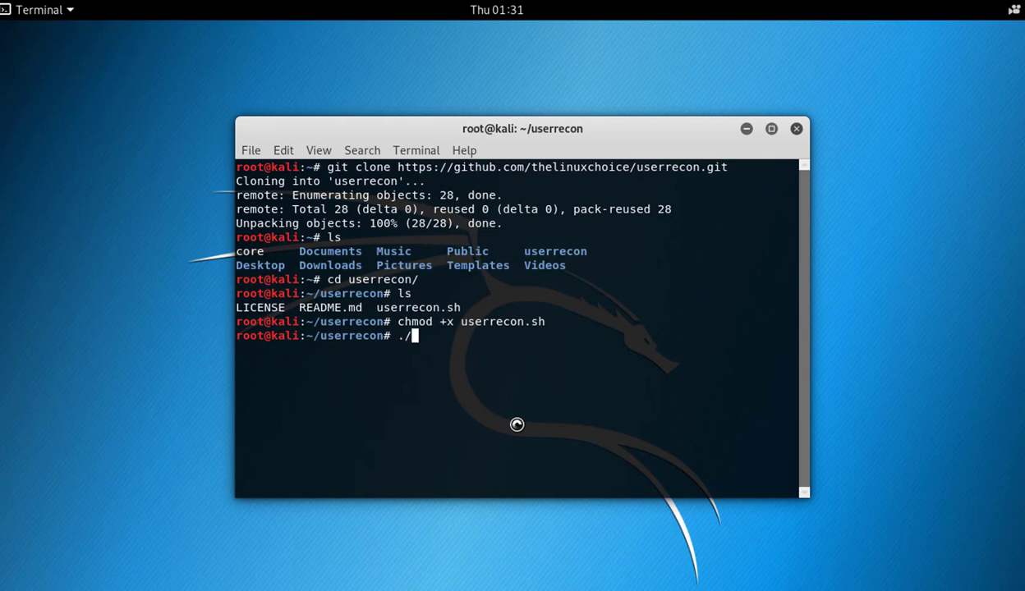
{"action": "key", "text": "Return"}
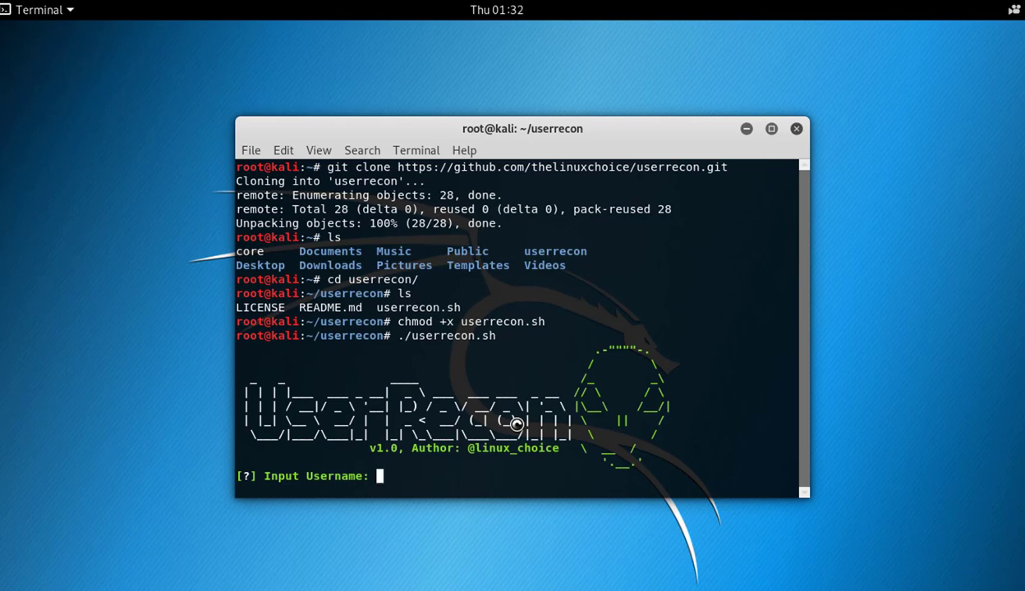
Enter username techdhee and scroll through the Found / Not Found site list
{"action": "type", "text": "te"}
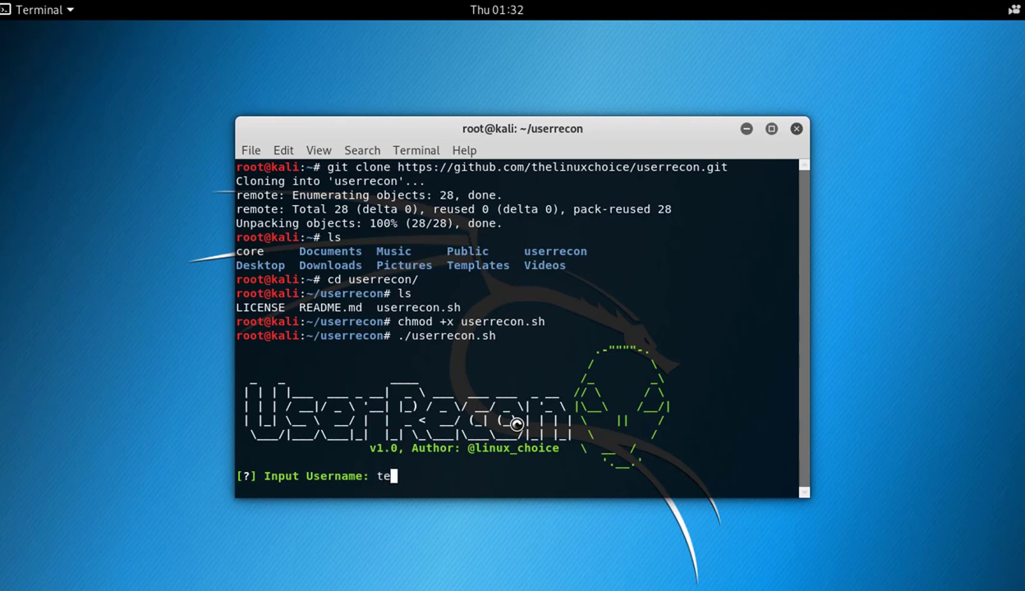
{"action": "type", "text": "chdhee"}
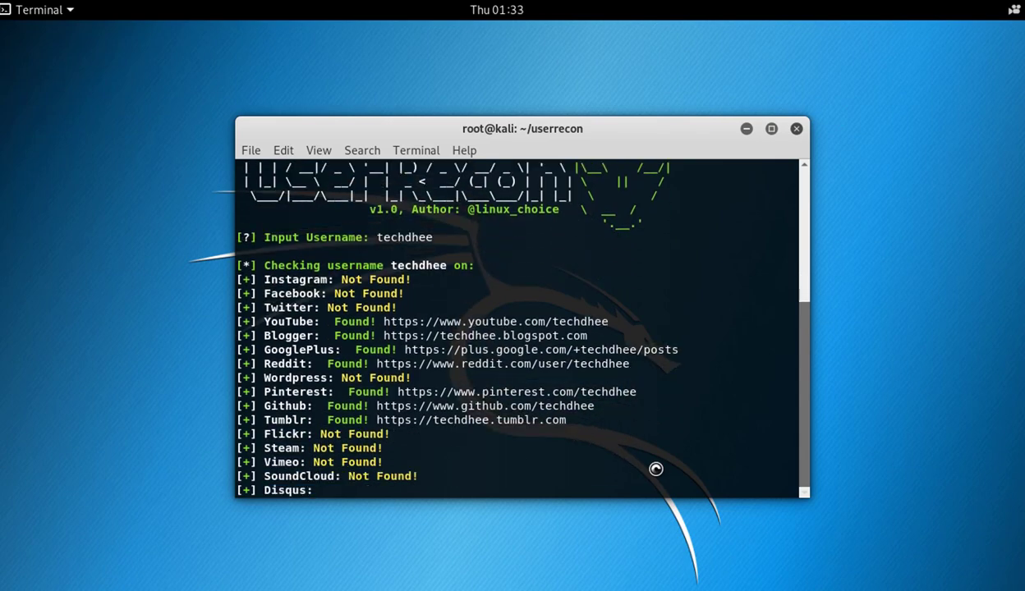
{"action": "scroll", "scroll_direction": "down", "scroll_amount": 3}
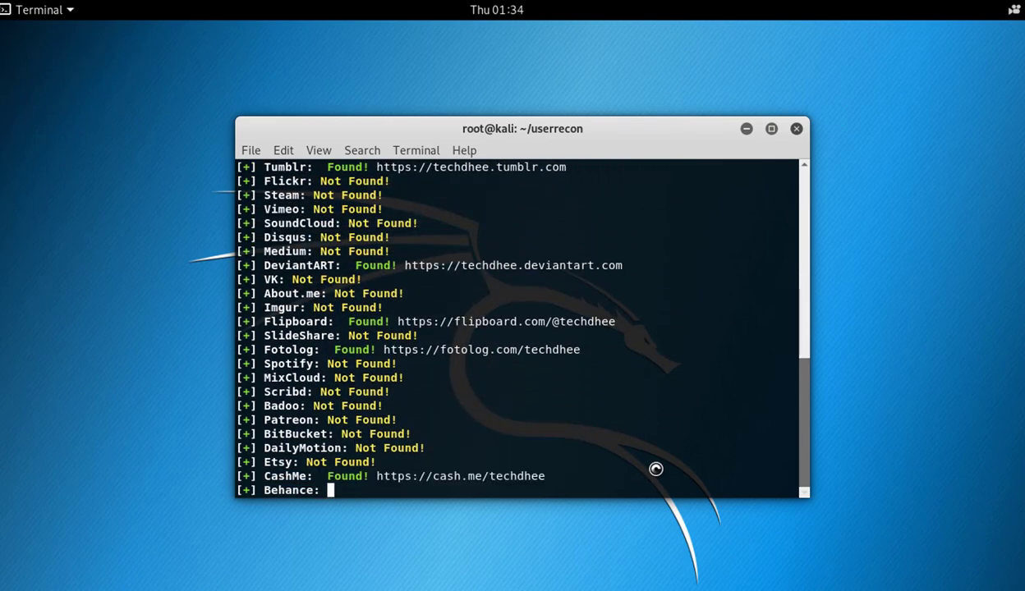
{"action": "scroll", "scroll_direction": "down", "scroll_amount": 3}
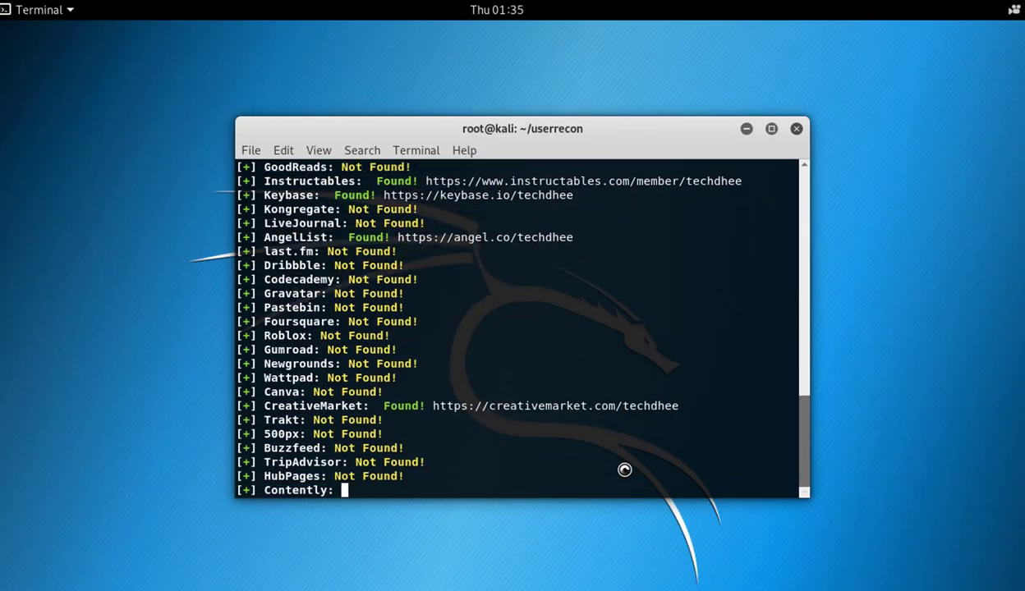
{"action": "scroll", "scroll_direction": "down", "scroll_amount": 3}
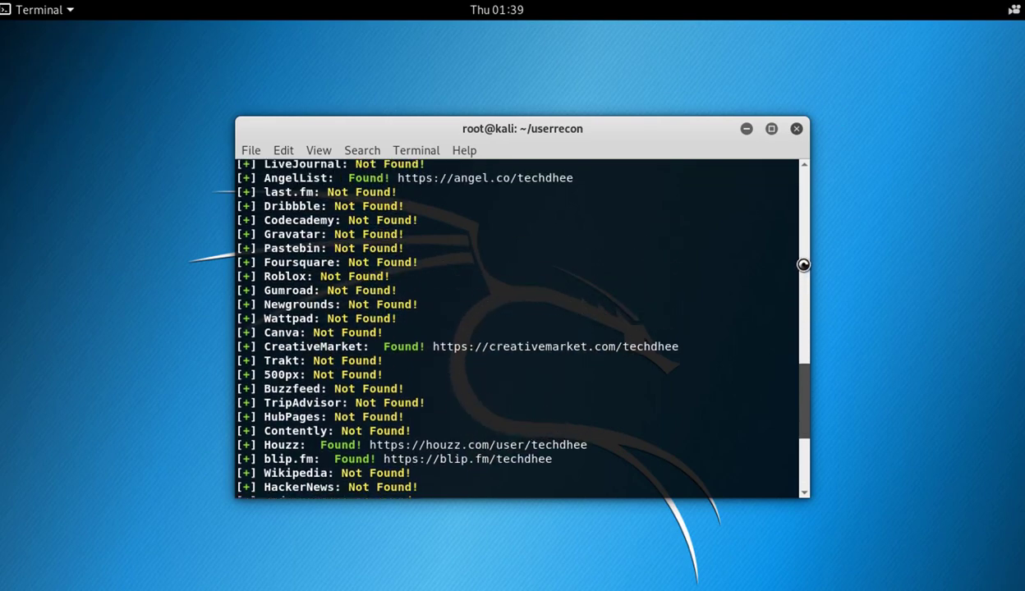
{"action": "scroll", "scroll_direction": "down", "scroll_amount": 3}
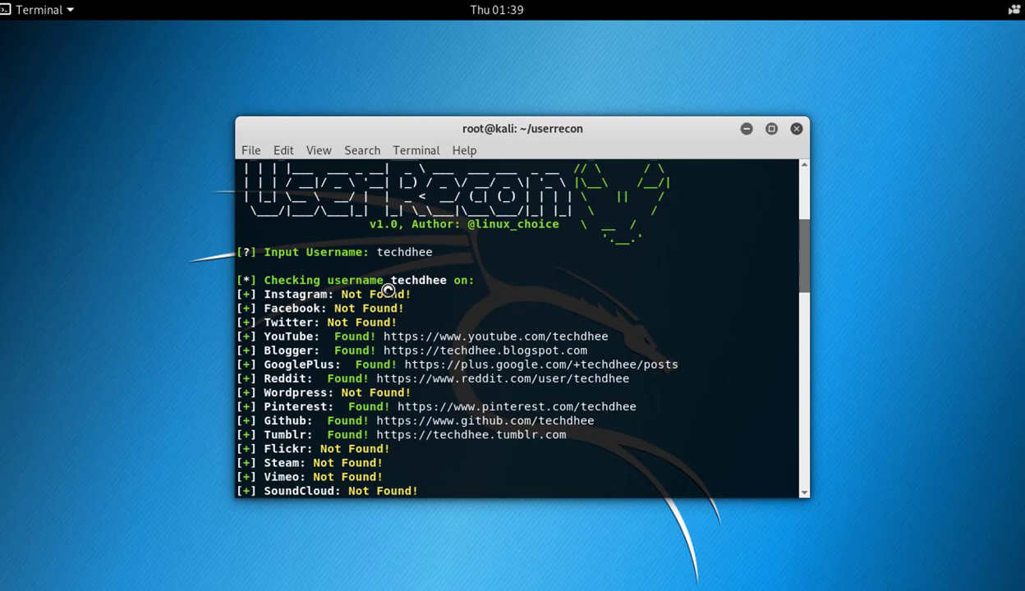
Highlight techdhee's Found networks and open the Reddit profile link's context menu
{"action": "double_click", "coordinate": [418, 280]}
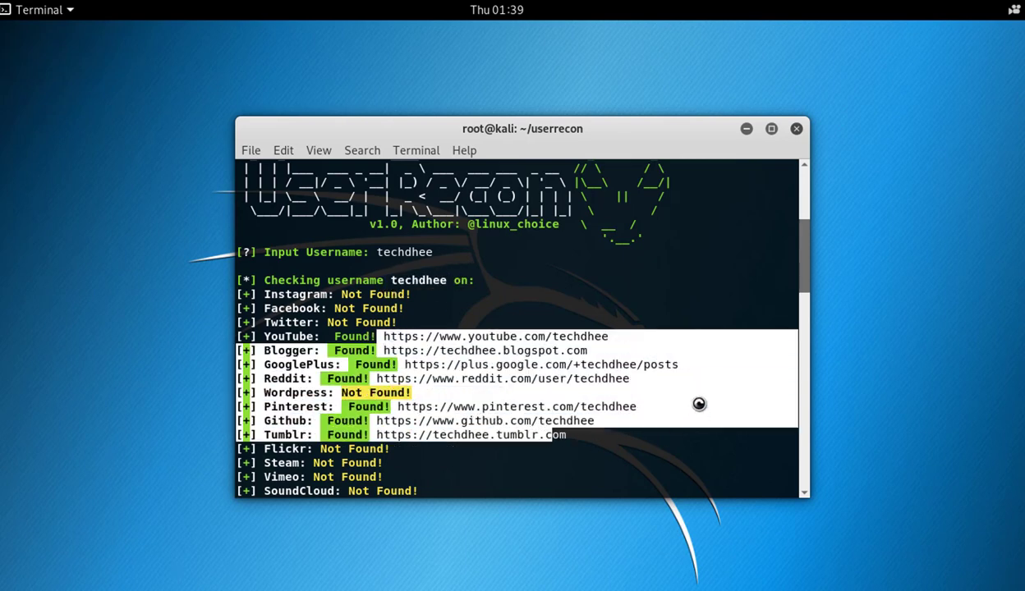
{"action": "scroll", "scroll_direction": "down", "scroll_amount": 3}
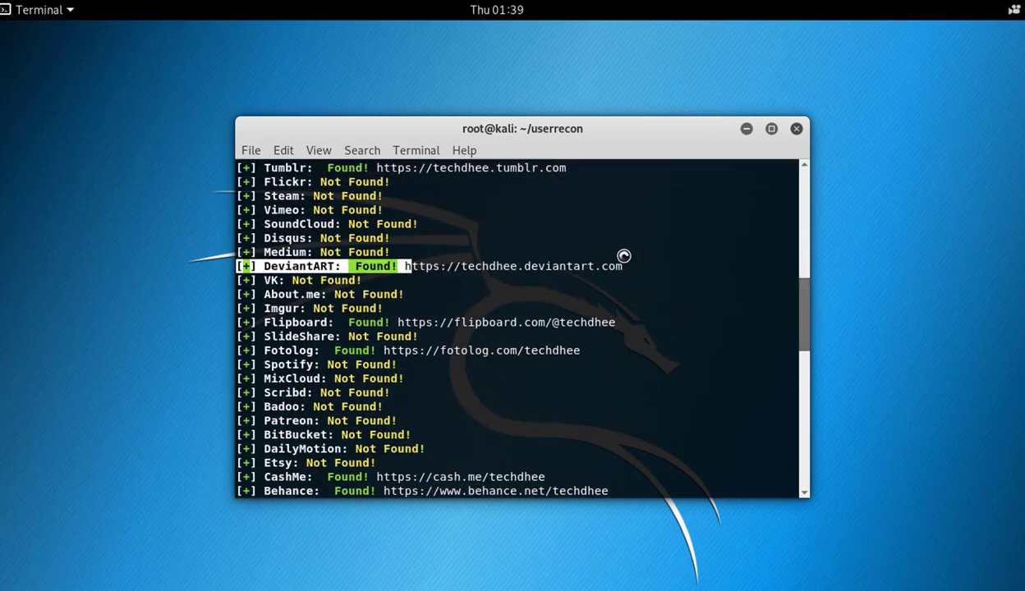
{"action": "mouse_move", "coordinate": [806, 319]}
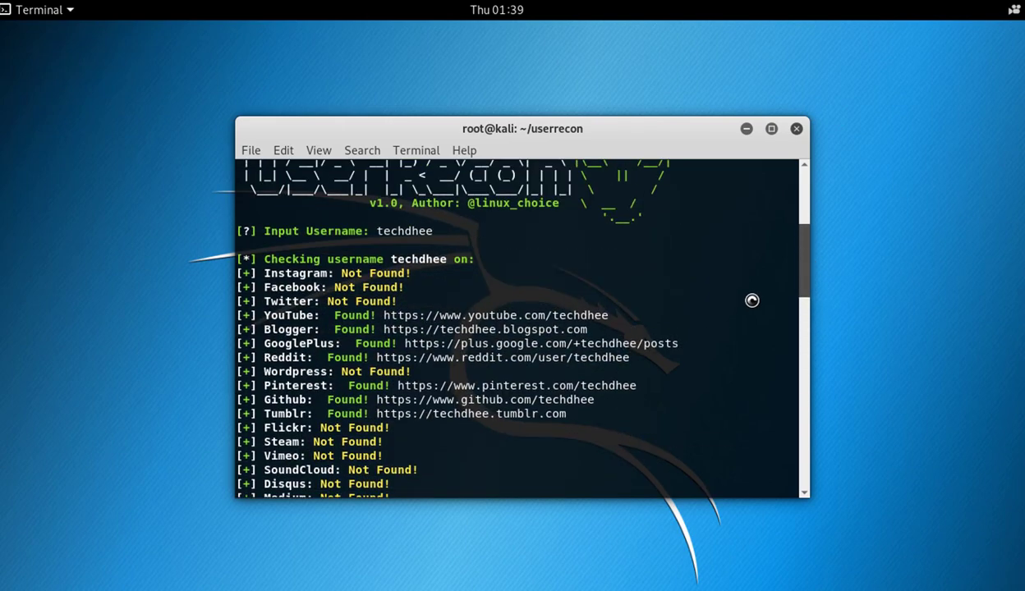
{"action": "mouse_move", "coordinate": [425, 355]}
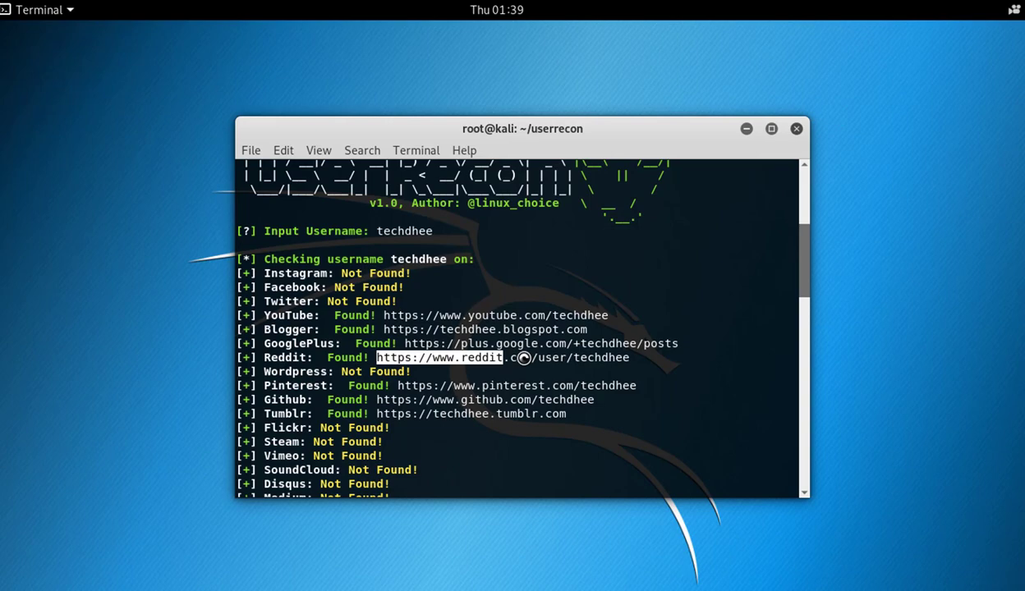
{"action": "right_click", "coordinate": [629, 357]}
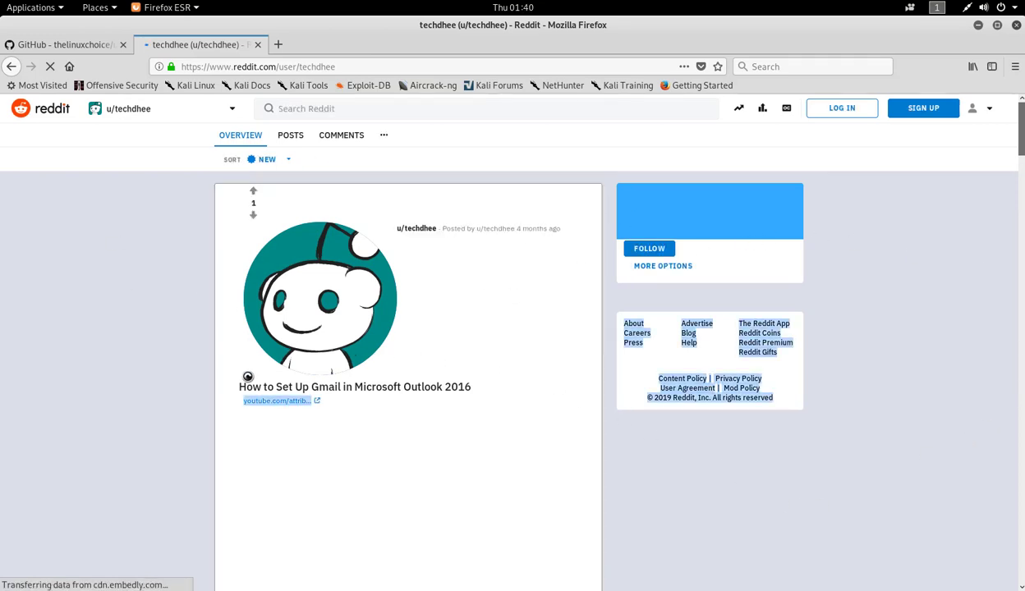
{"action": "scroll", "scroll_direction": "down", "scroll_amount": 3}
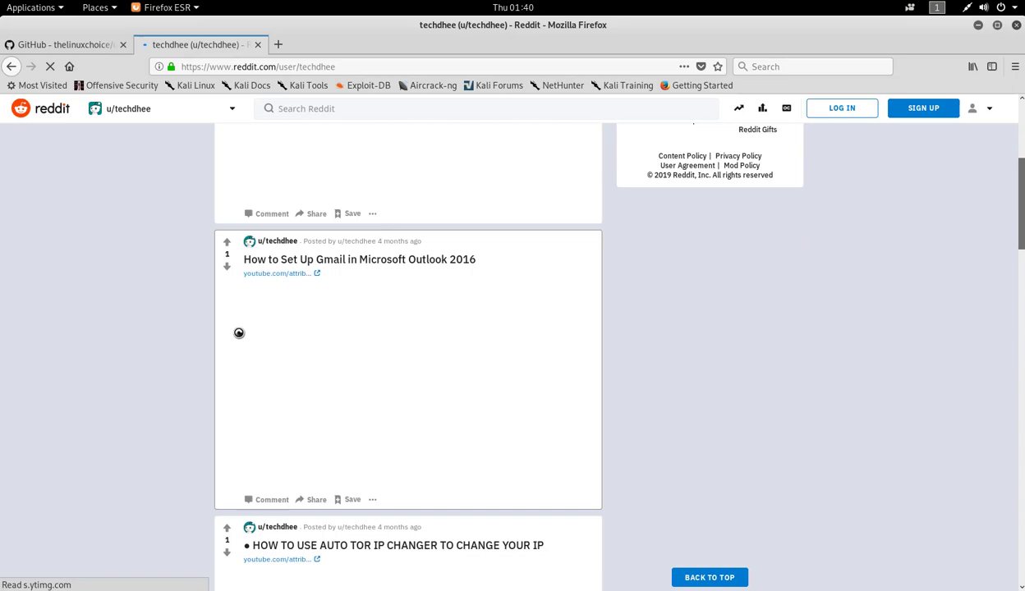
{"action": "scroll", "scroll_direction": "down", "scroll_amount": 3}
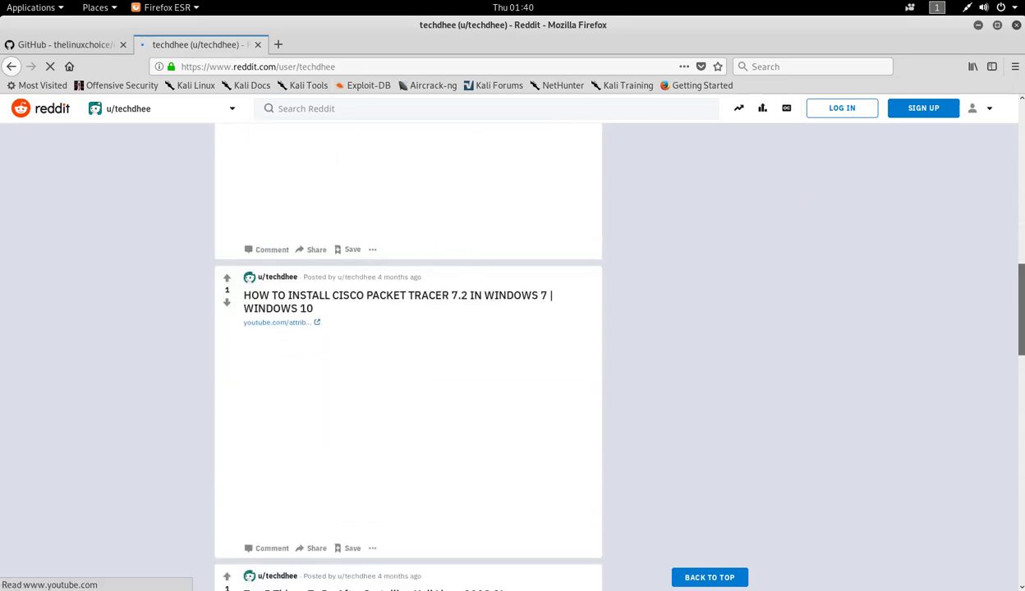
{"action": "scroll", "scroll_direction": "down", "scroll_amount": 3}
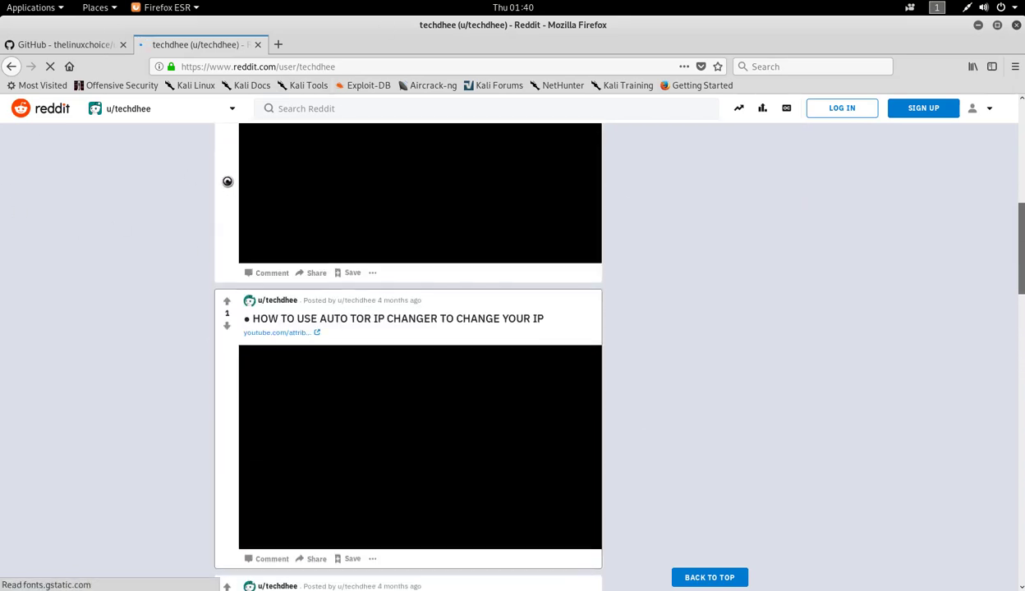